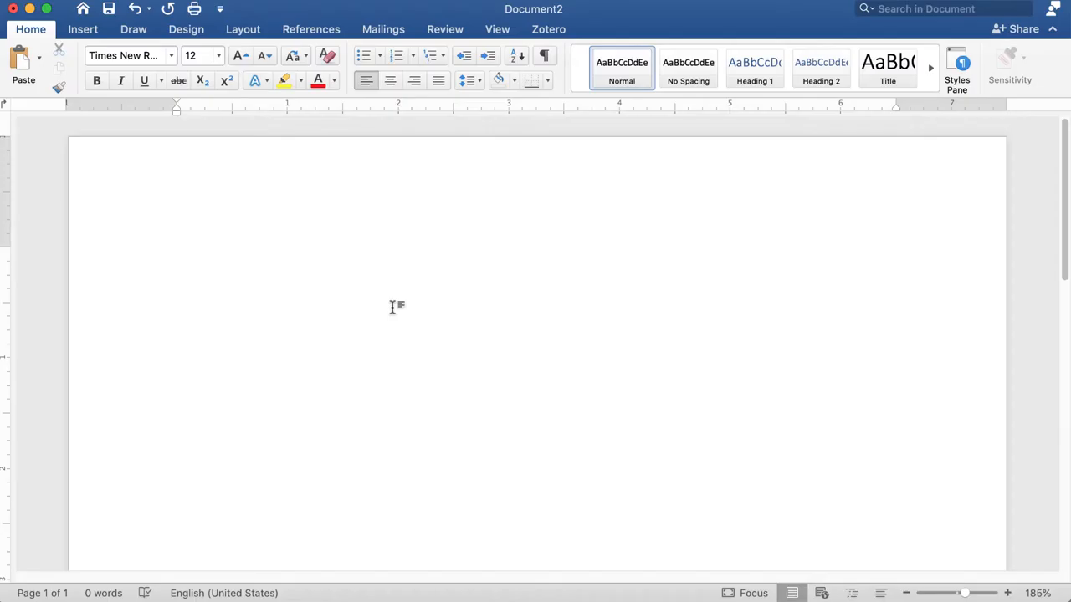
Step: Type the line 'Research is fun .' at the top of the blank page
left_click(178, 258)
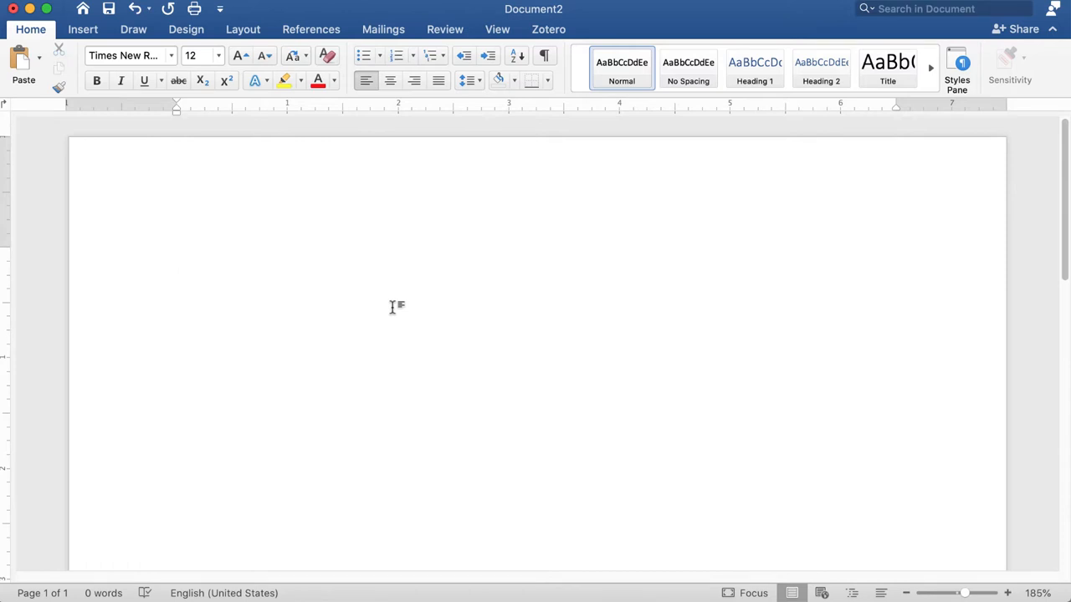
left_click(178, 257)
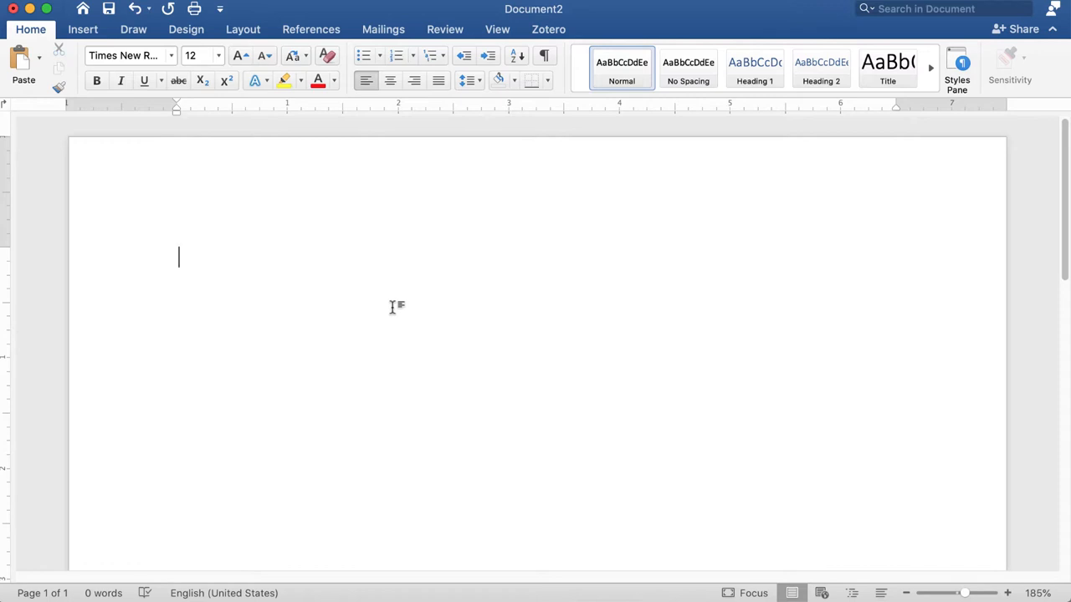
mouse_move(395, 306)
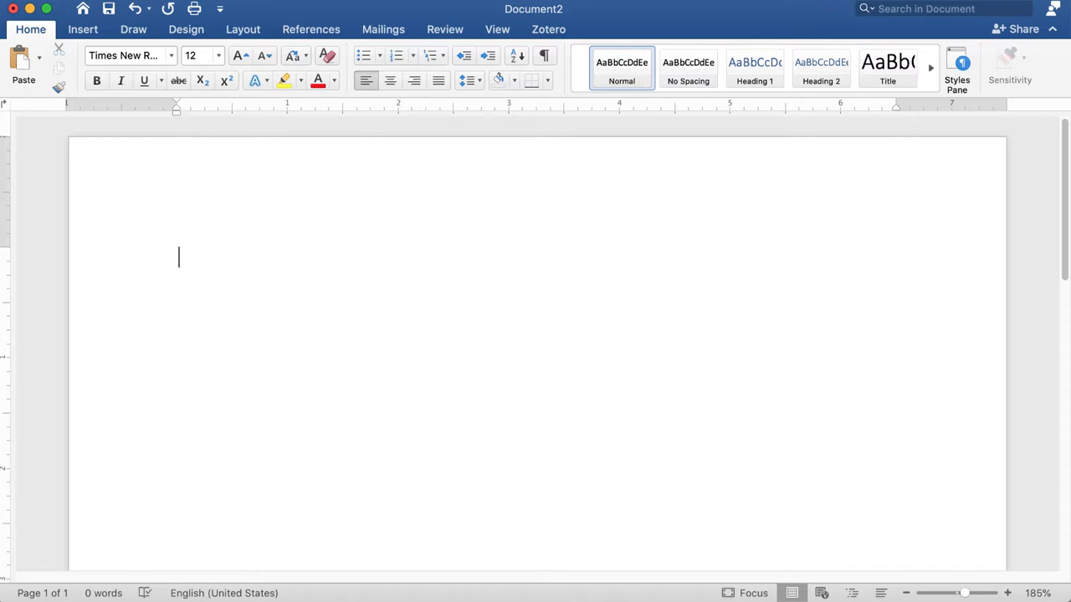
type("Research is fun")
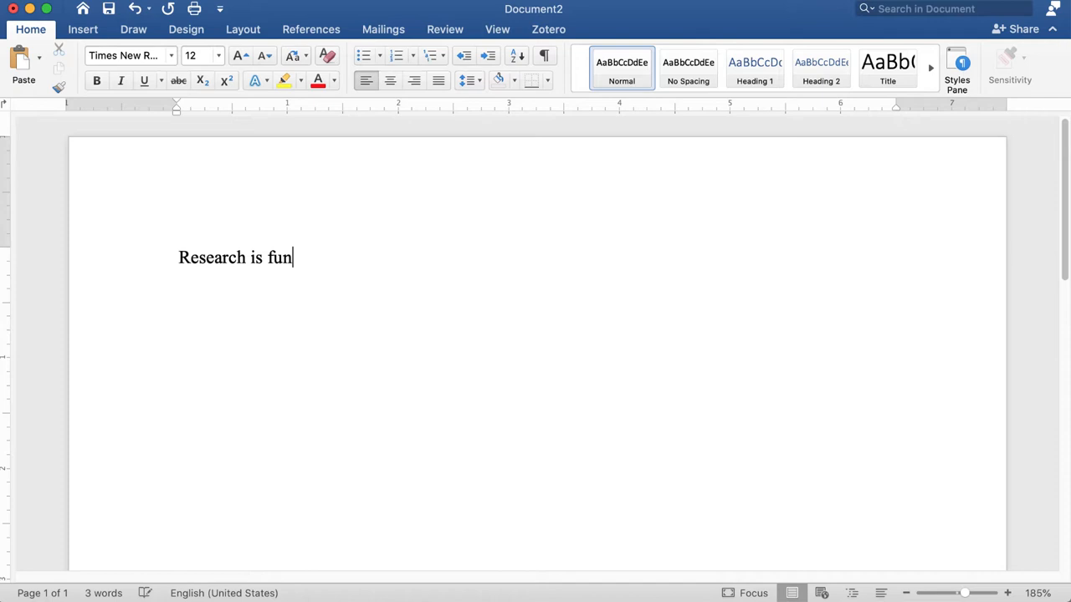
type(".")
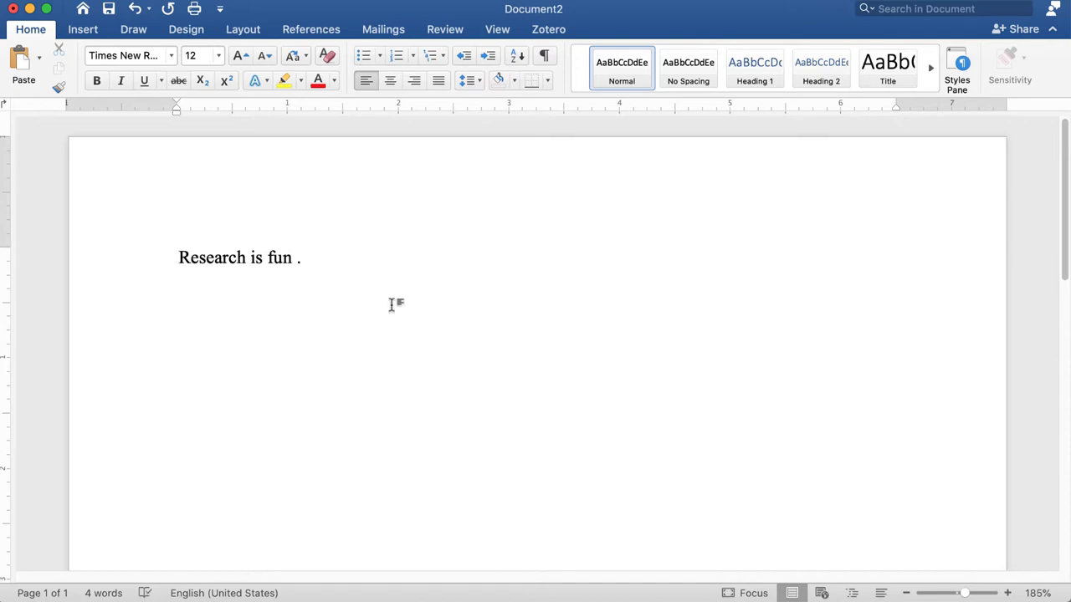
Step: Choose APA 7th edition in Zotero Document Preferences and confirm with OK
left_click(549, 30)
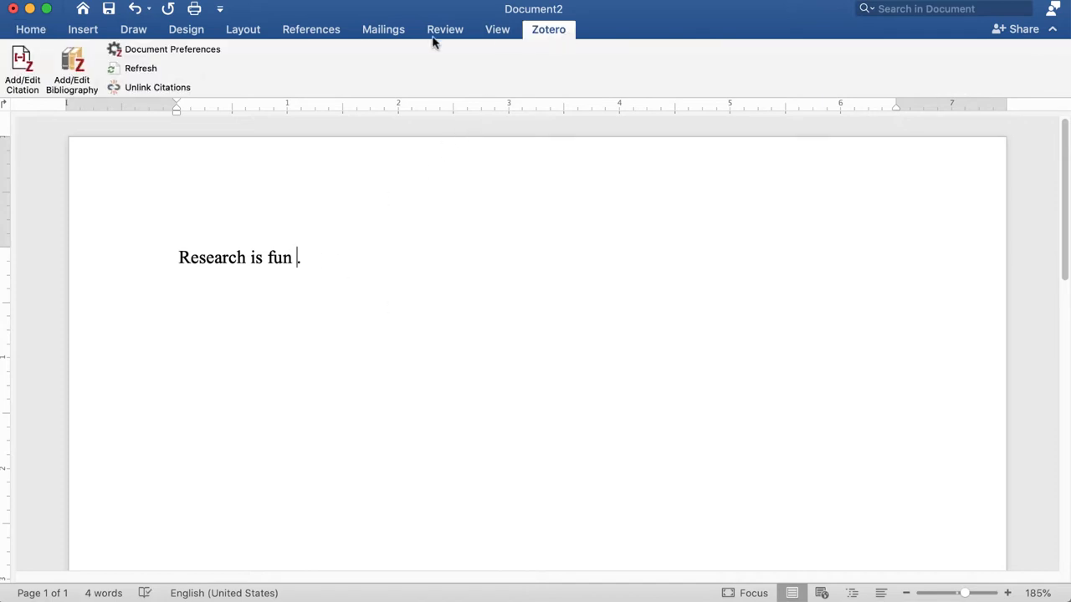
left_click(171, 49)
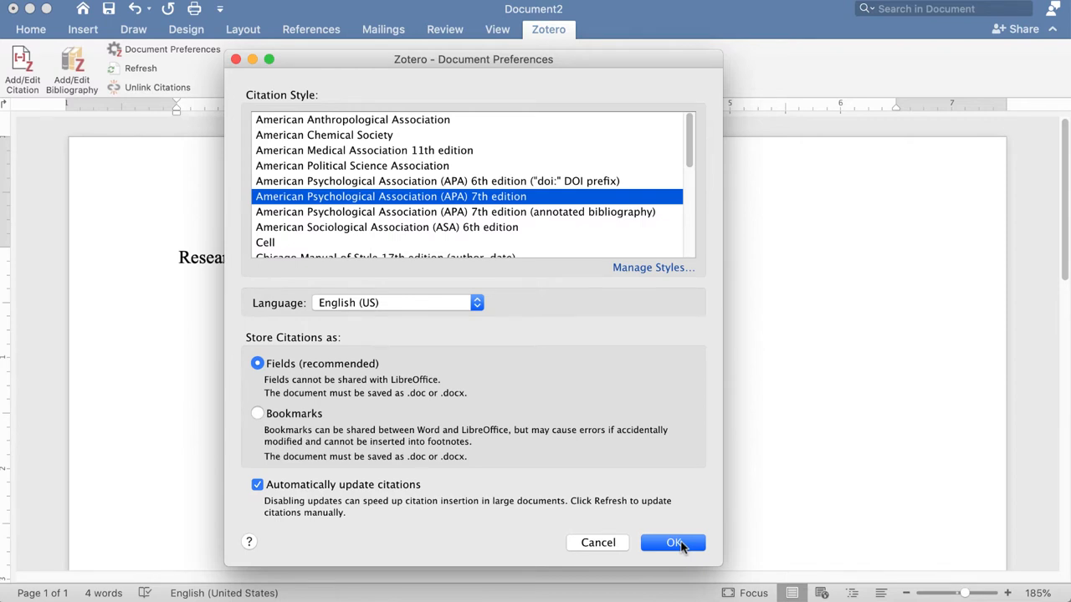
left_click(673, 542)
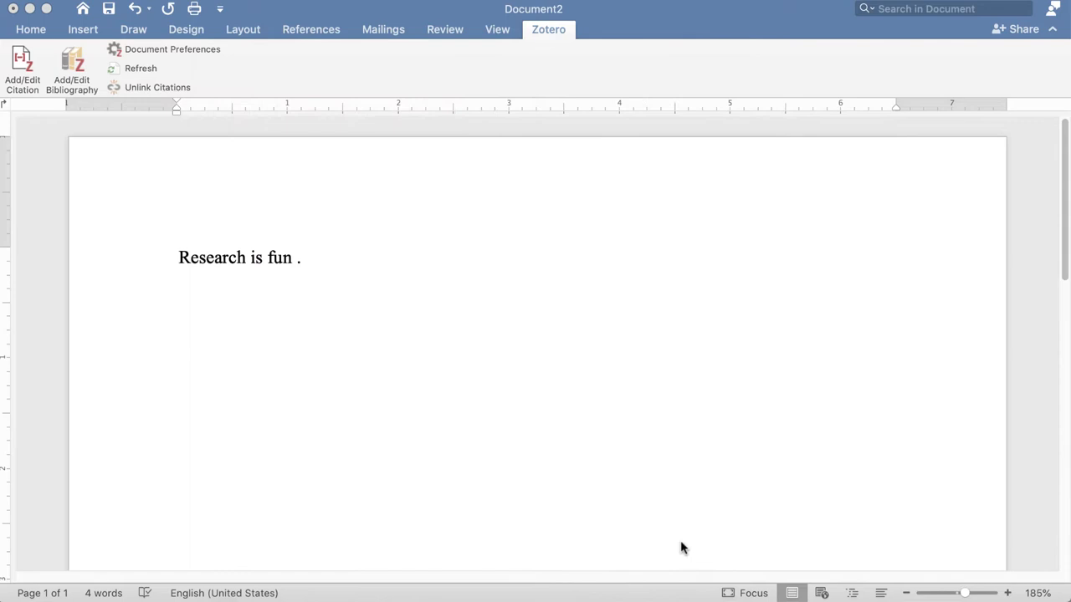
Step: Insert a Zotero citation for Kapitzke 2003, found by searching 'Kapit', before the period
left_click(22, 71)
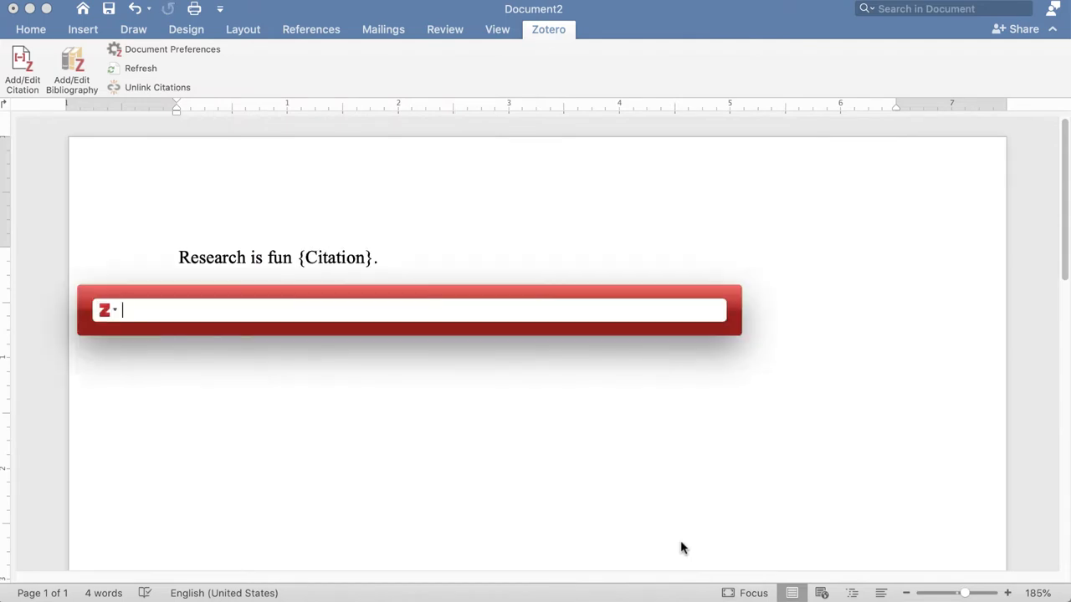
type("Kapitzke, 2003")
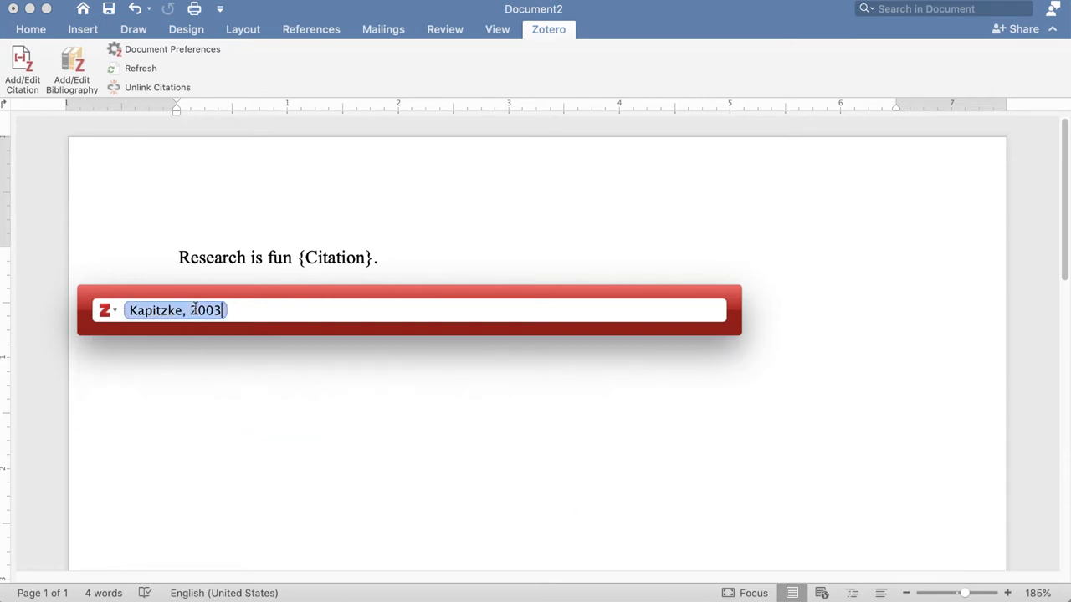
left_click(176, 311)
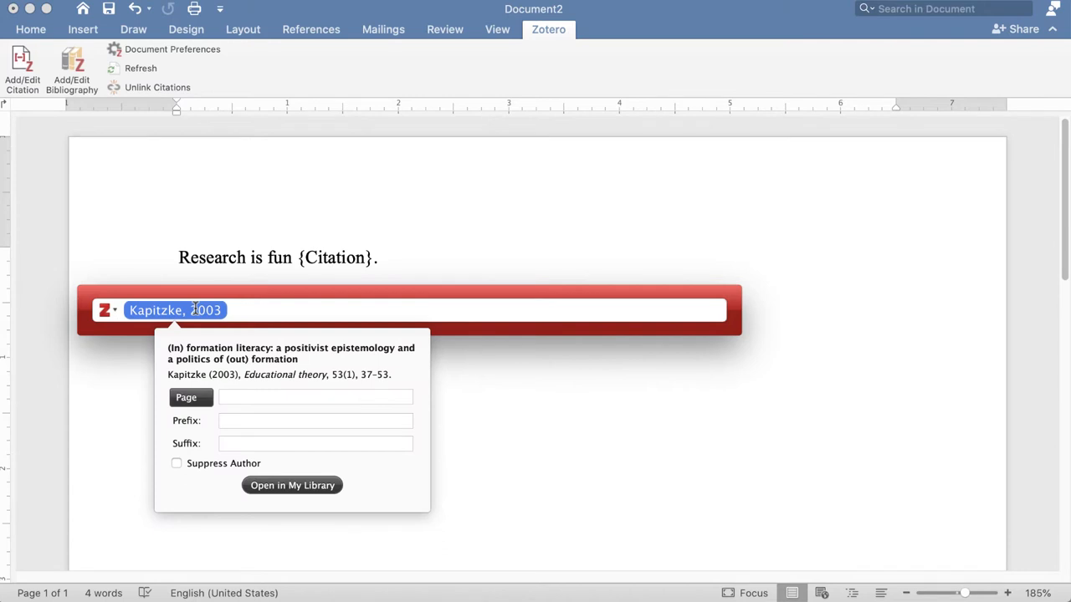
mouse_move(240, 397)
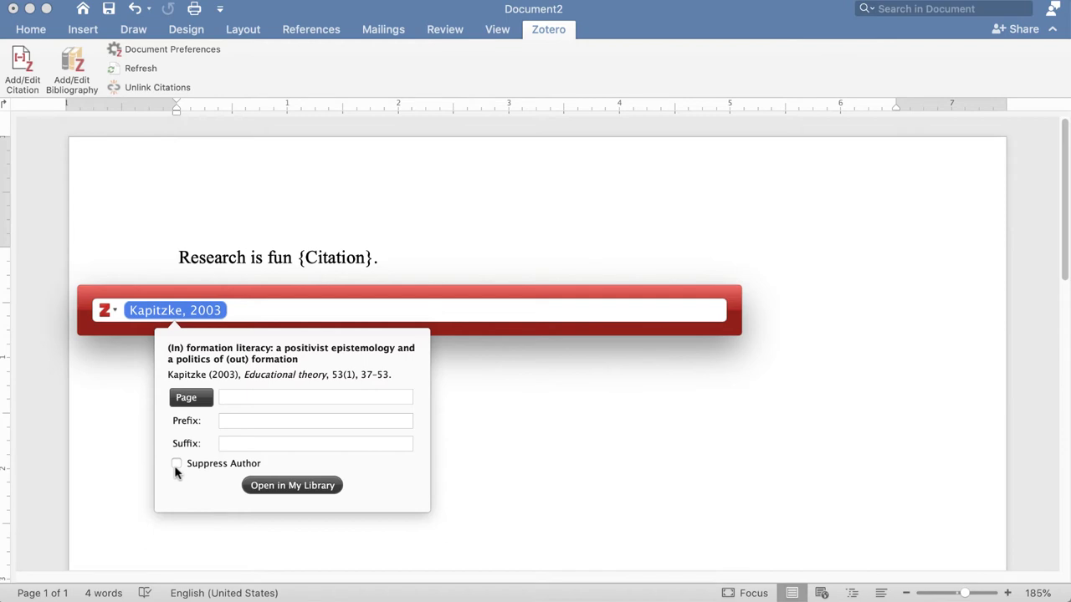
mouse_move(274, 311)
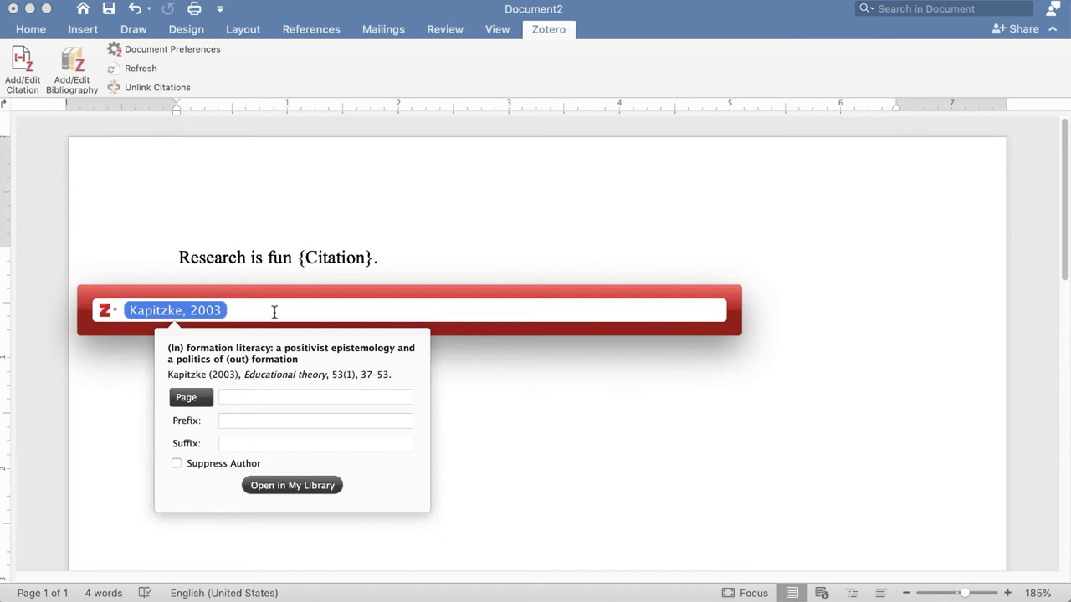
key("Return")
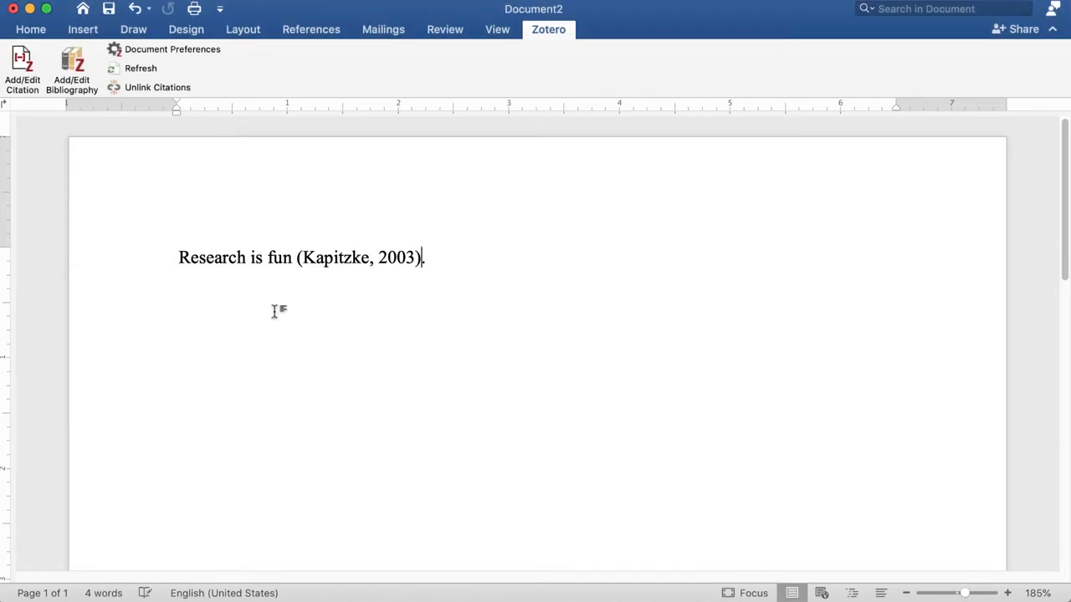
Step: Restore the closing period and select the existing Kapitzke citation
type(".")
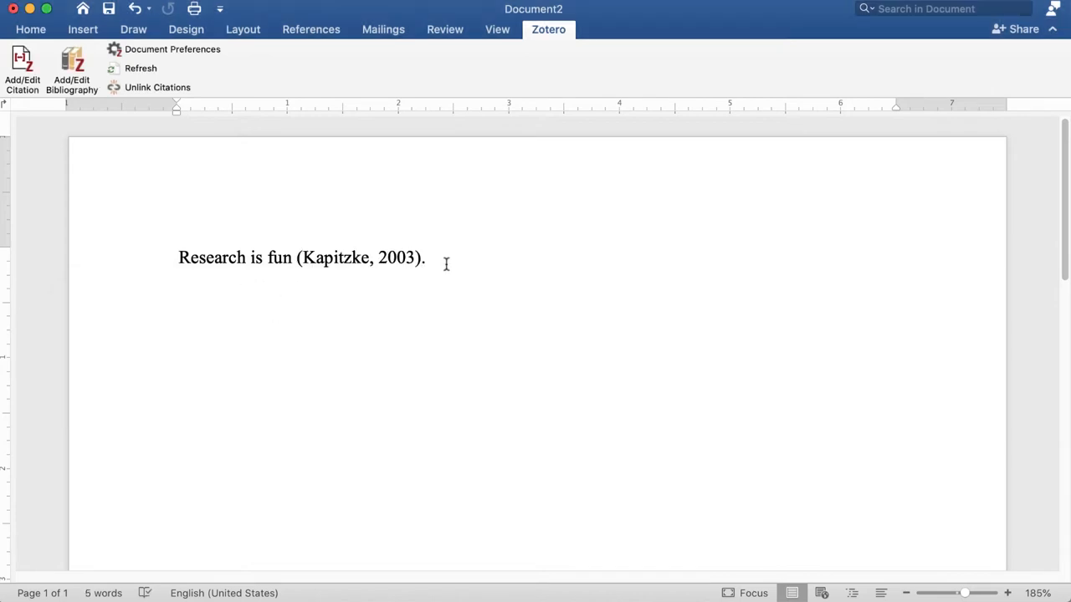
left_click(358, 257)
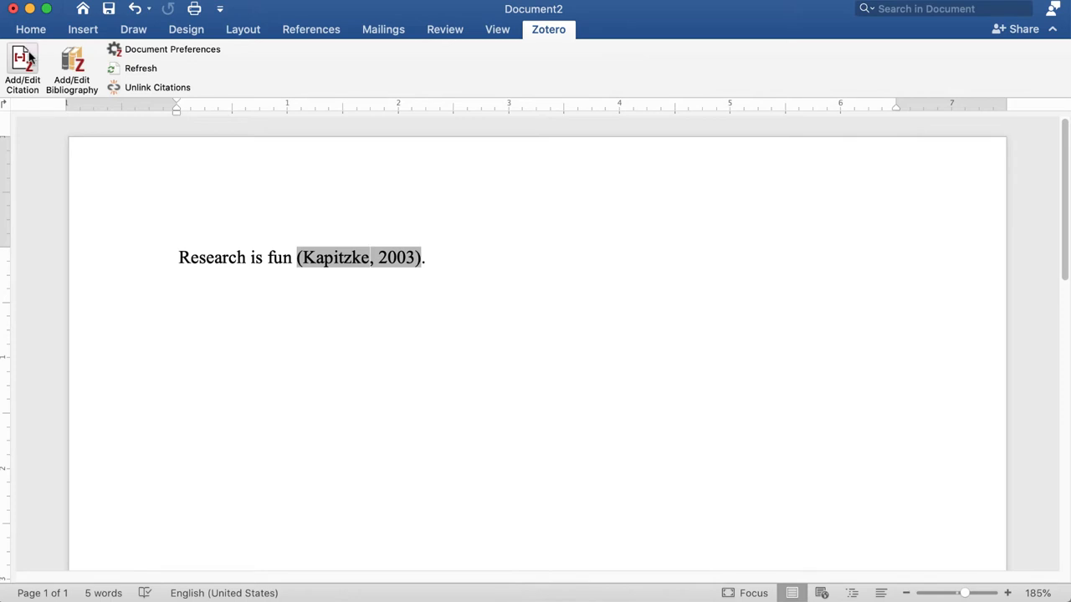
Step: Reopen the citation and search 'pie' to add the Brey 2008 source
left_click(22, 71)
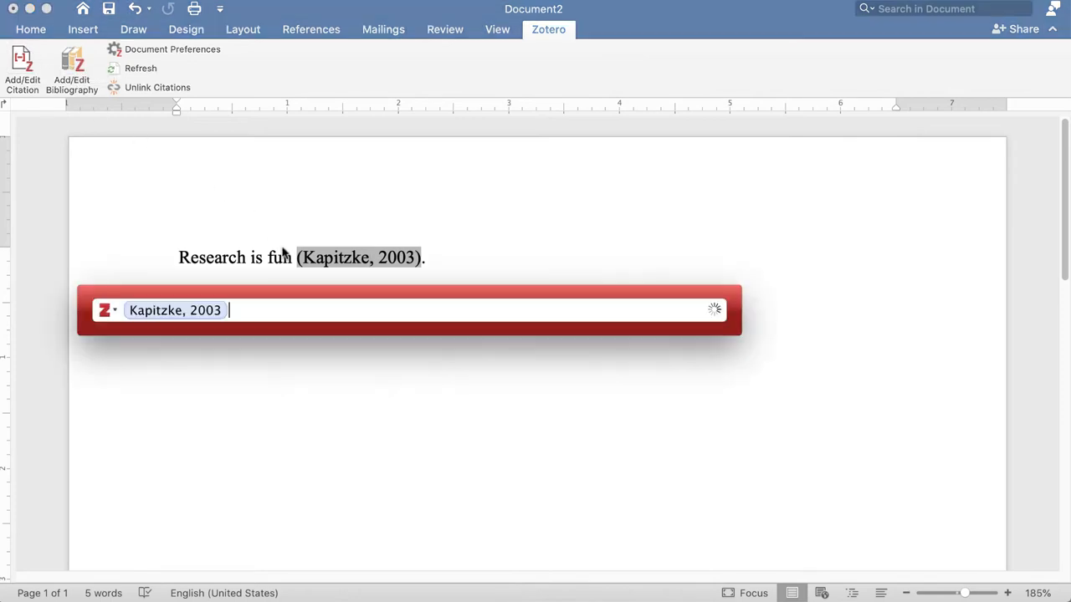
type("pie")
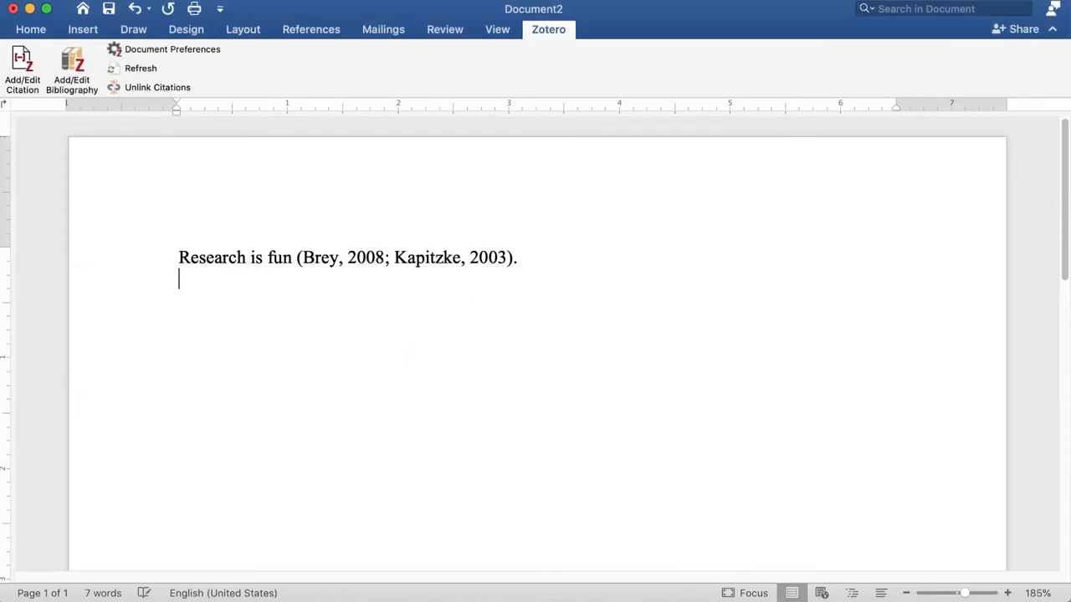
Step: Insert the Zotero bibliography under the References heading on page 2
scroll("down", 3)
type("References")
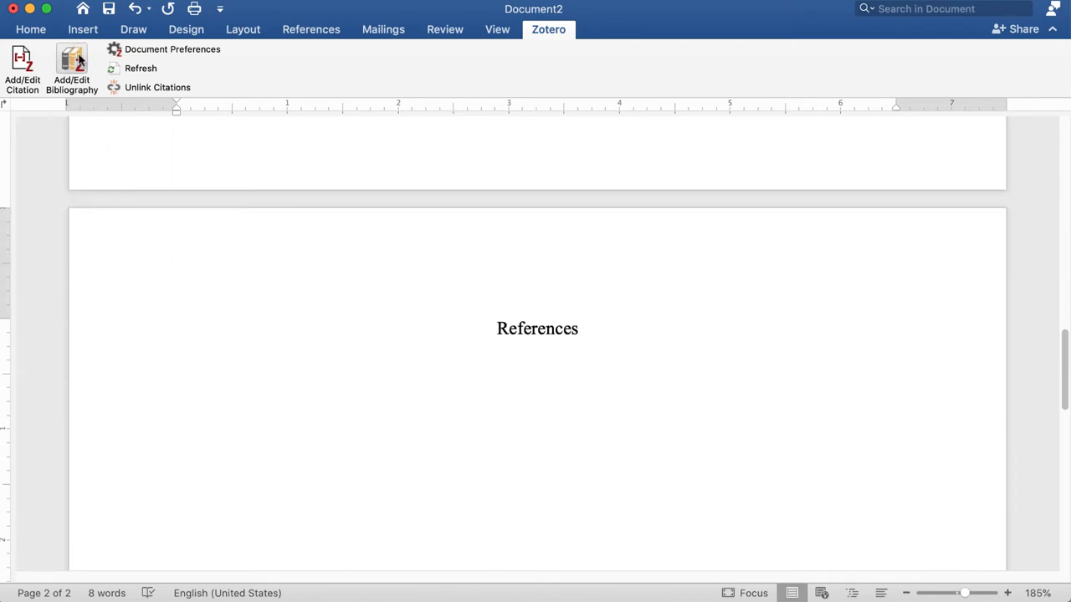
left_click(71, 71)
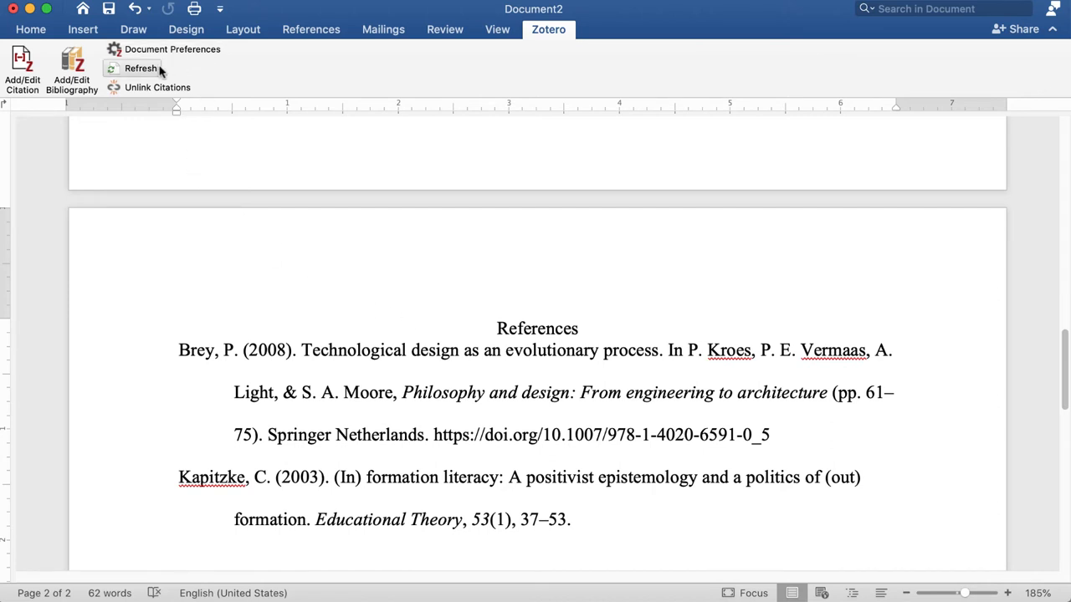
mouse_move(268, 278)
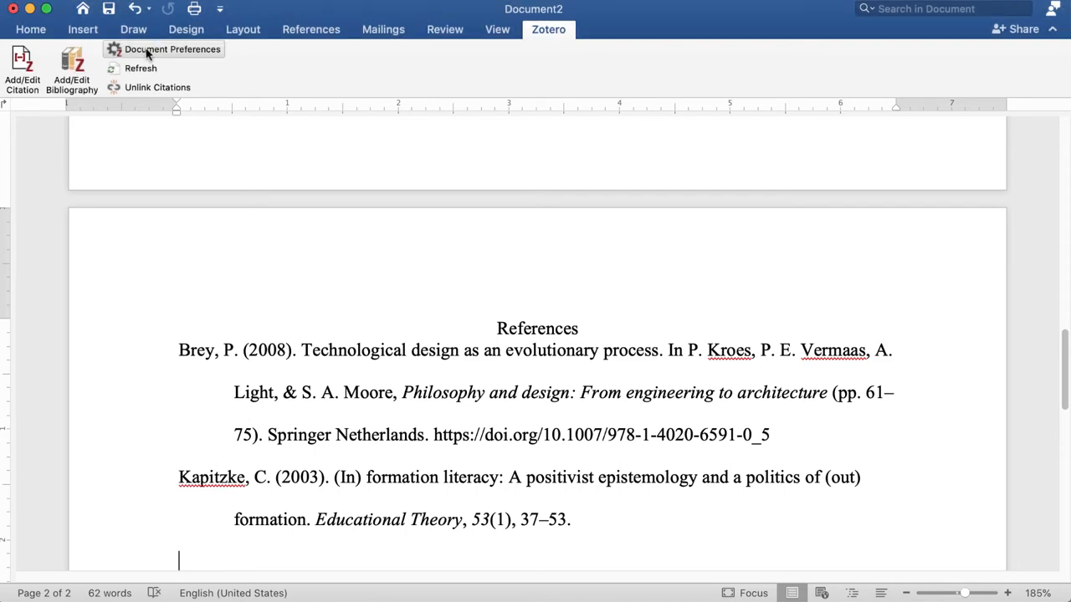
Step: Reopen Zotero Document Preferences and scroll through the Citation Style list
left_click(172, 49)
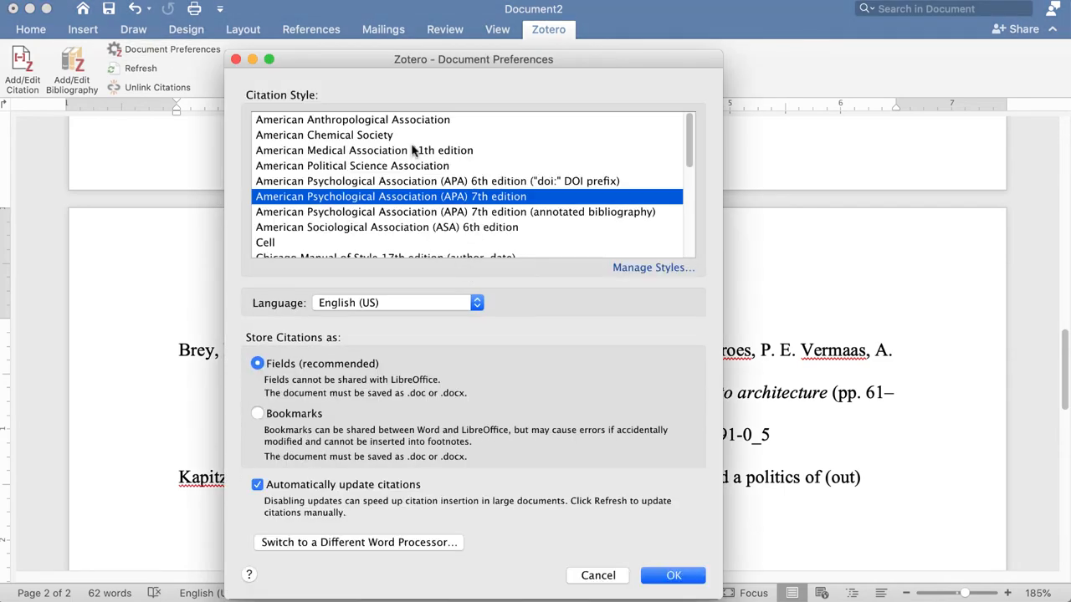
mouse_move(388, 220)
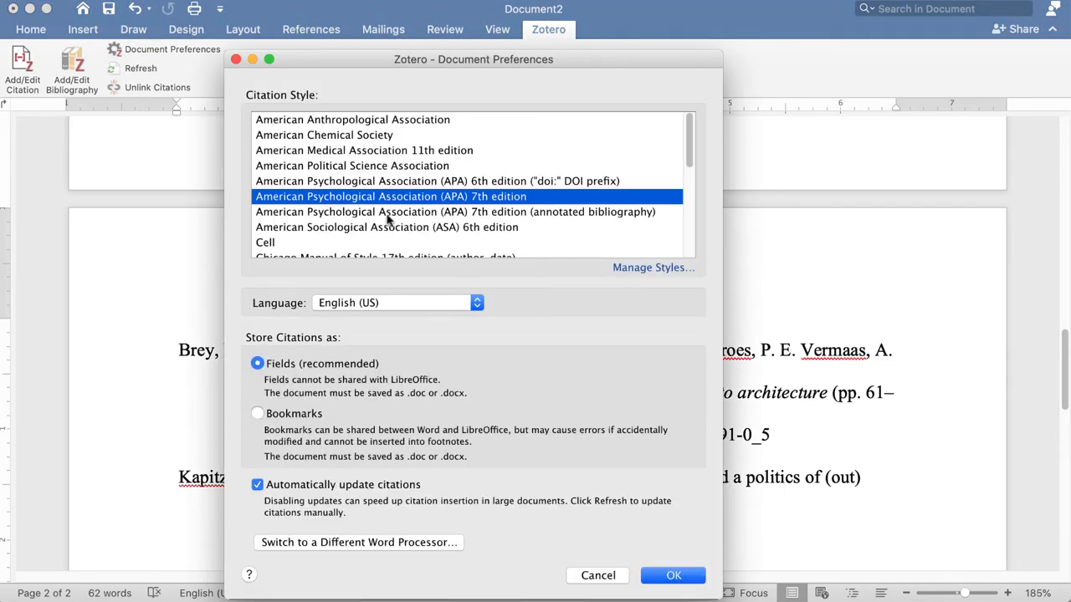
scroll("down", 3)
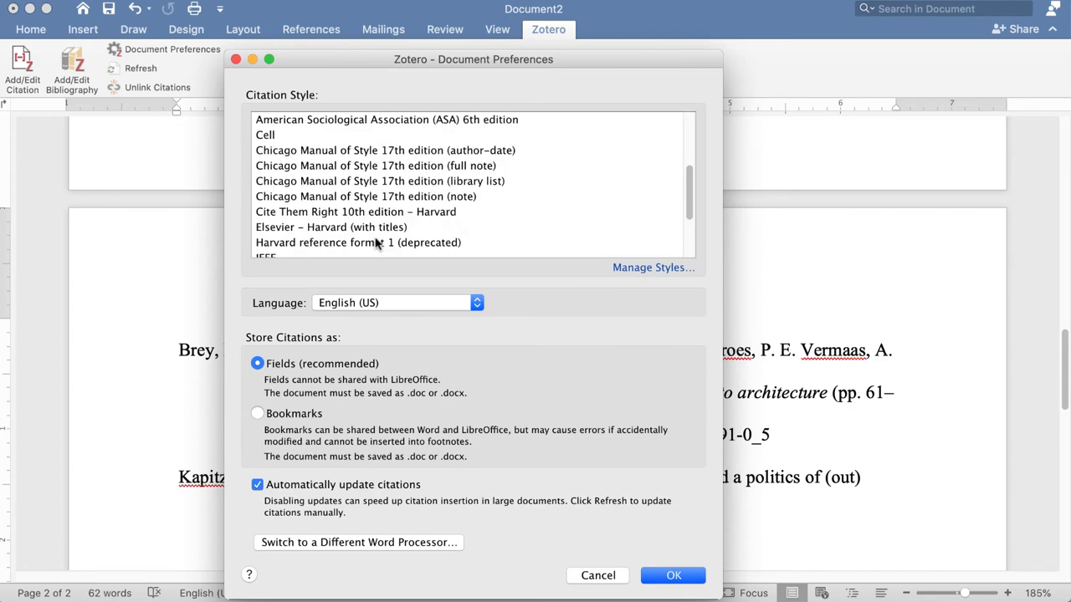